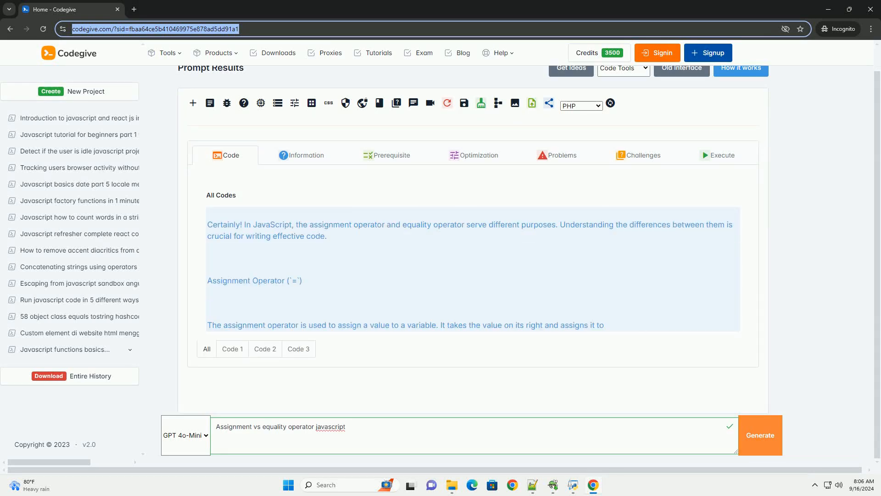
scroll("down", 3)
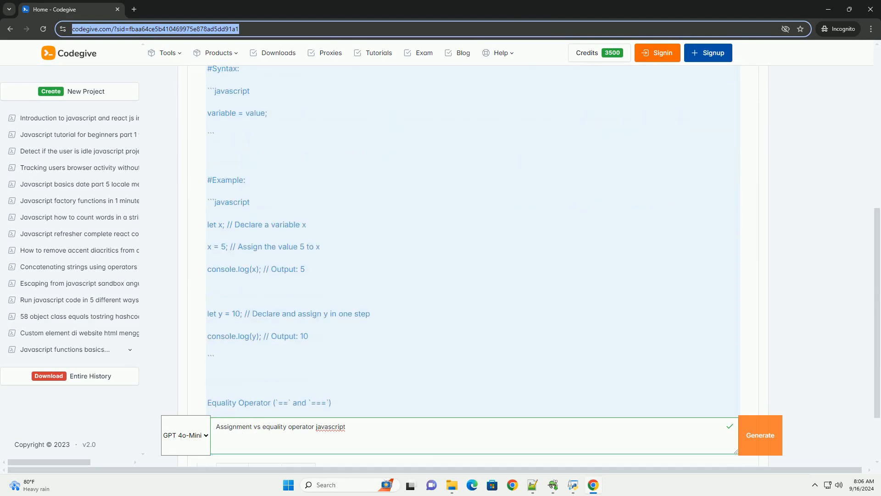
scroll("down", 3)
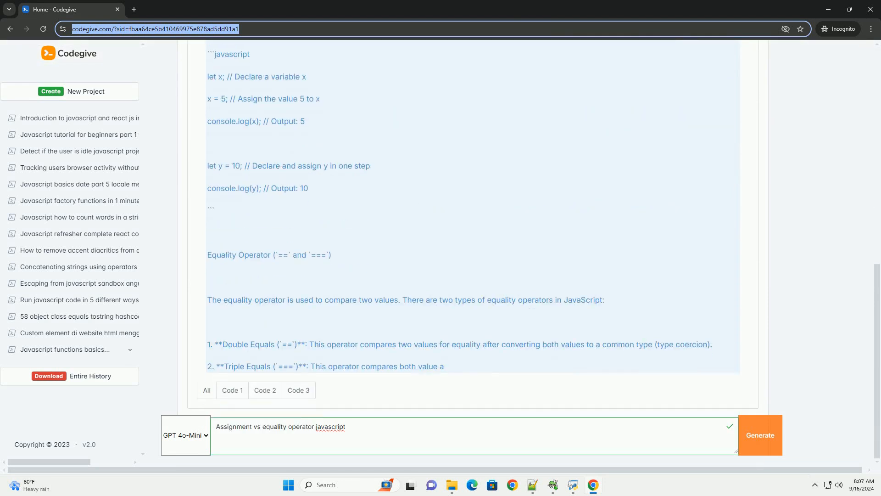
scroll("down", 3)
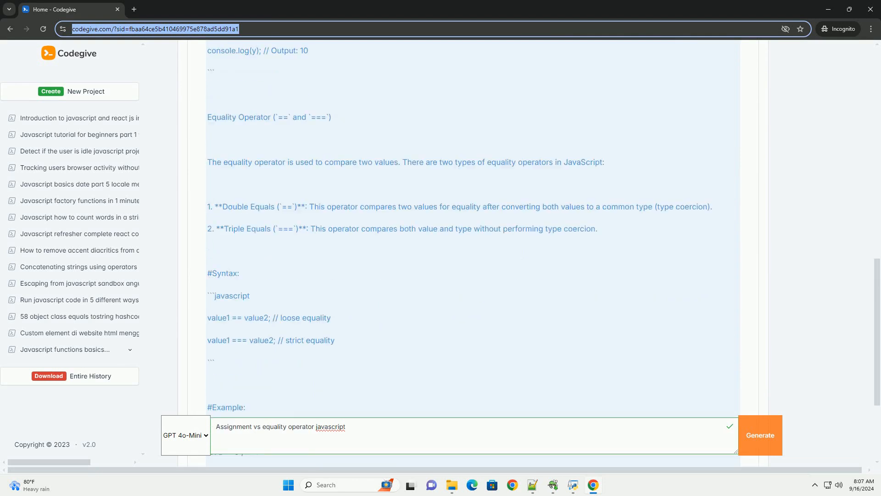
scroll("down", 3)
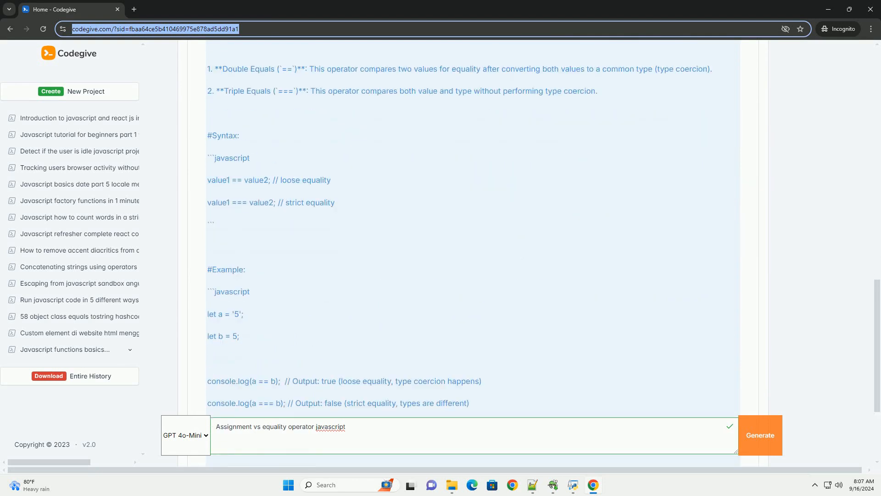
scroll("down", 3)
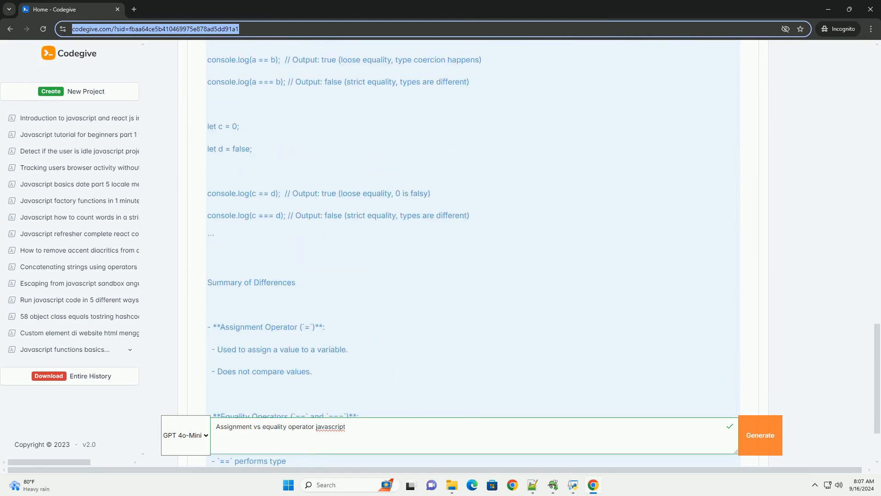
scroll("down", 3)
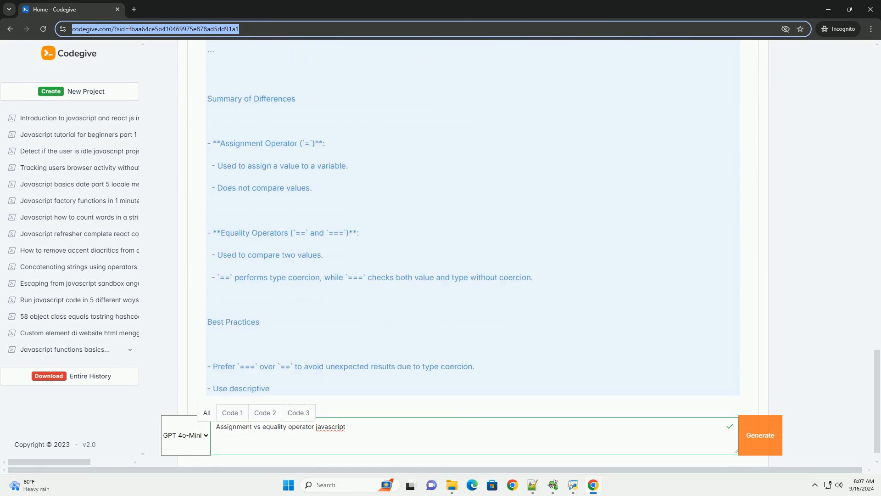
scroll("down", 3)
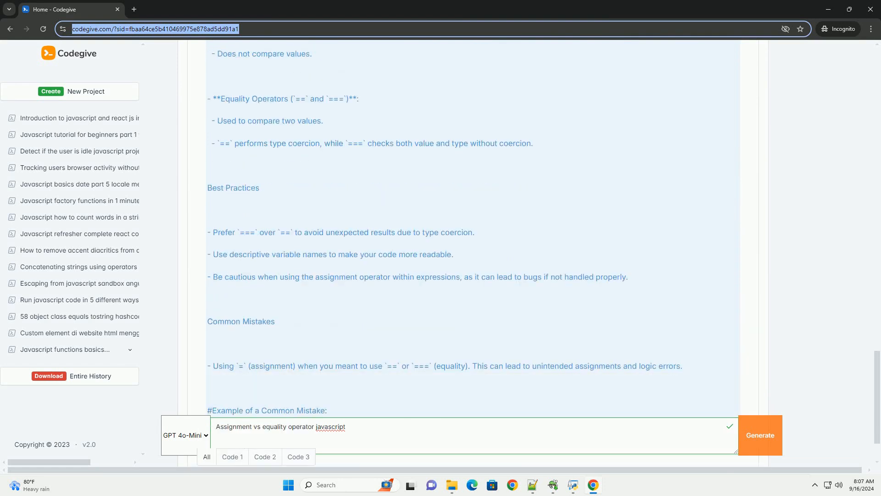
scroll("down", 3)
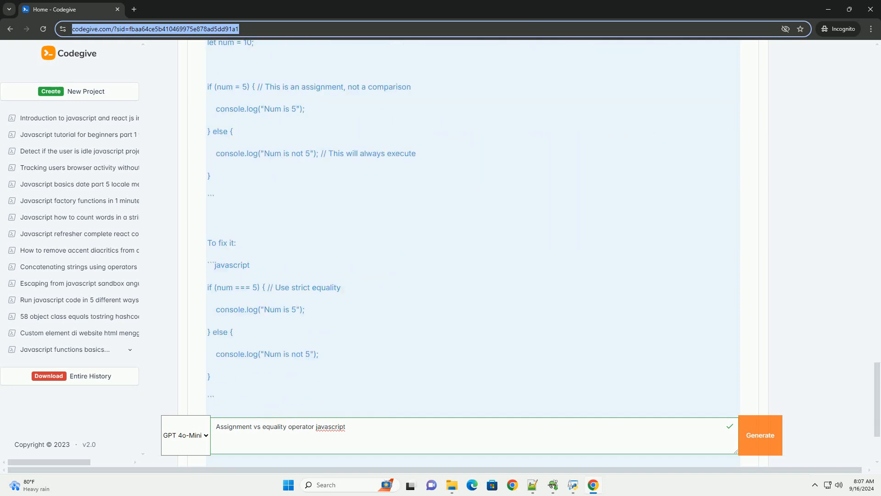
scroll("down", 3)
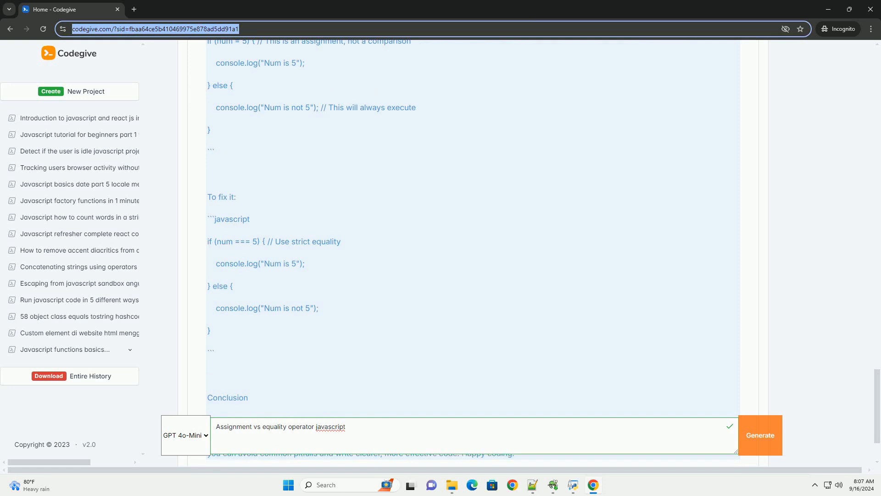